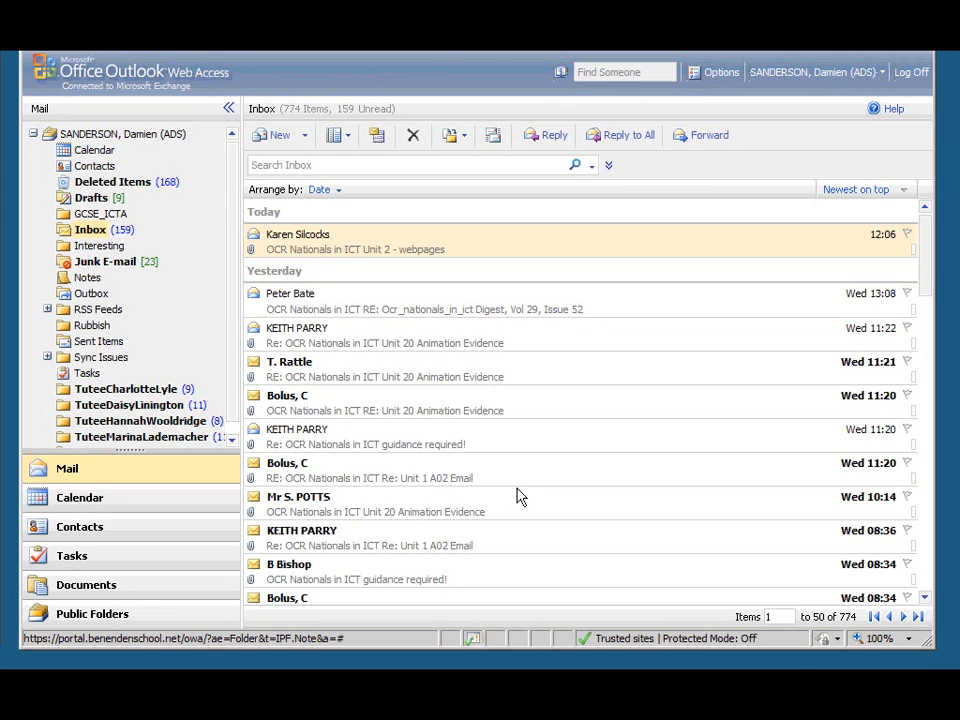
{"action": "mouse_move", "coordinate": [525, 391]}
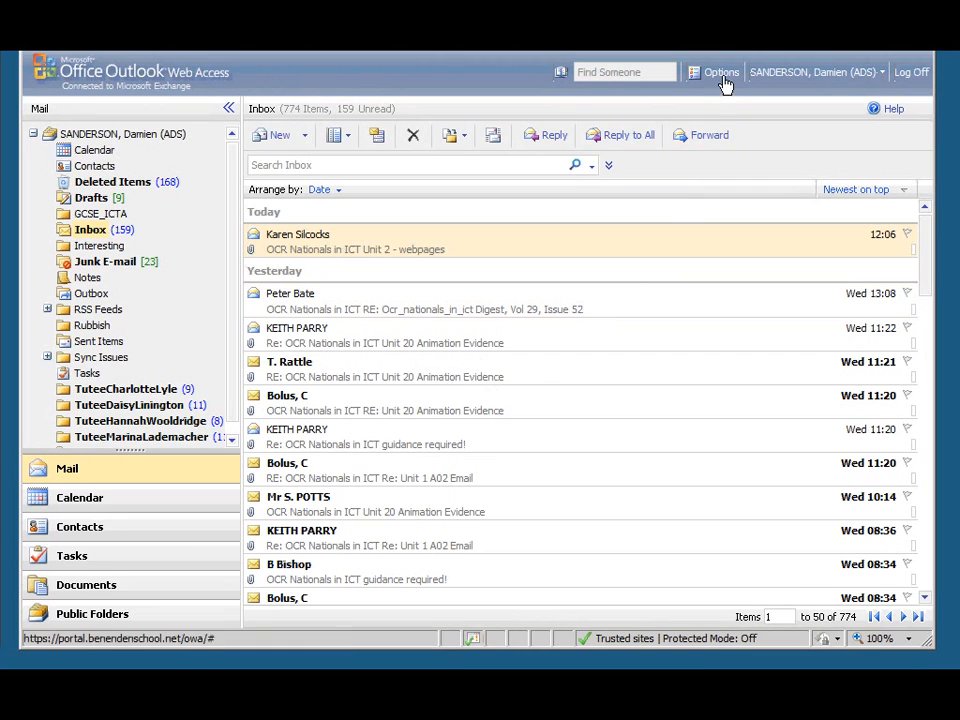
Step: Open Options to reach the Messaging settings page
{"action": "left_click", "coordinate": [721, 72]}
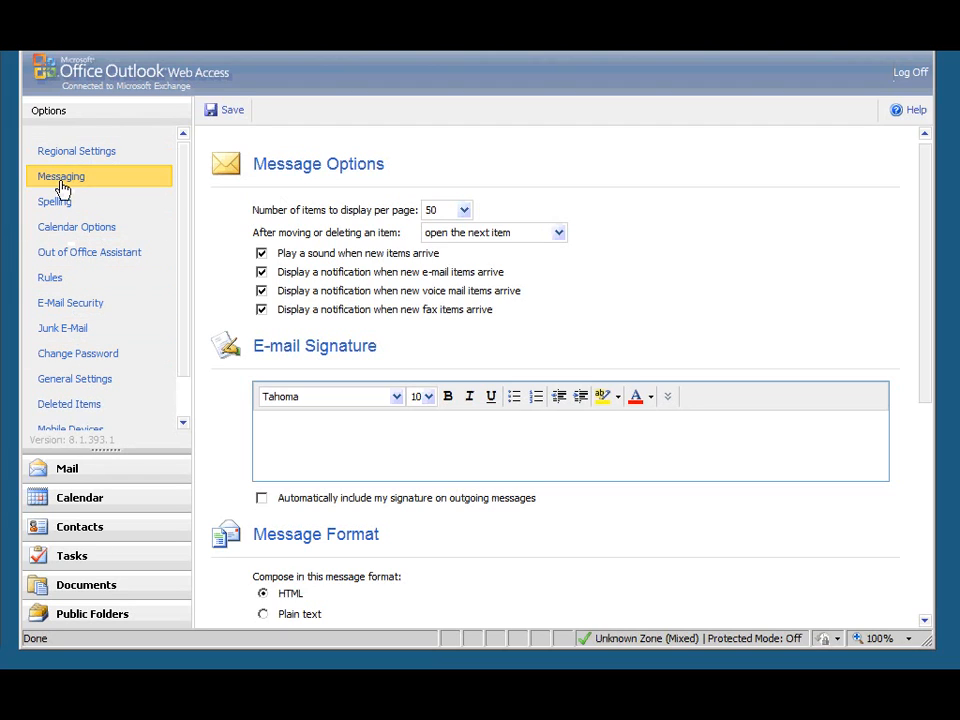
{"action": "mouse_move", "coordinate": [104, 190]}
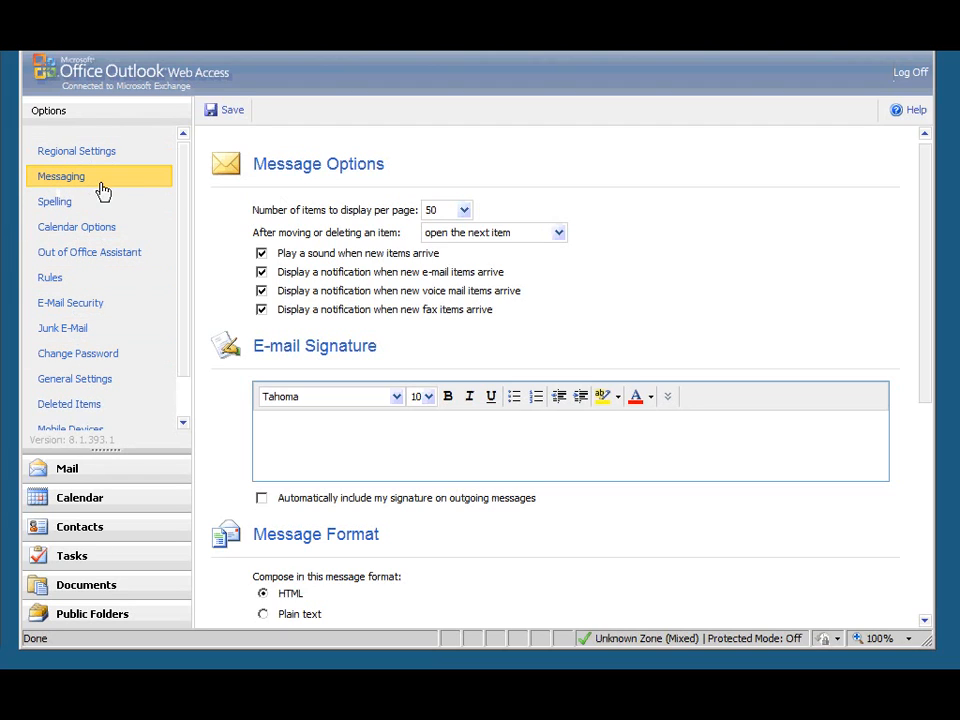
{"action": "mouse_move", "coordinate": [288, 288]}
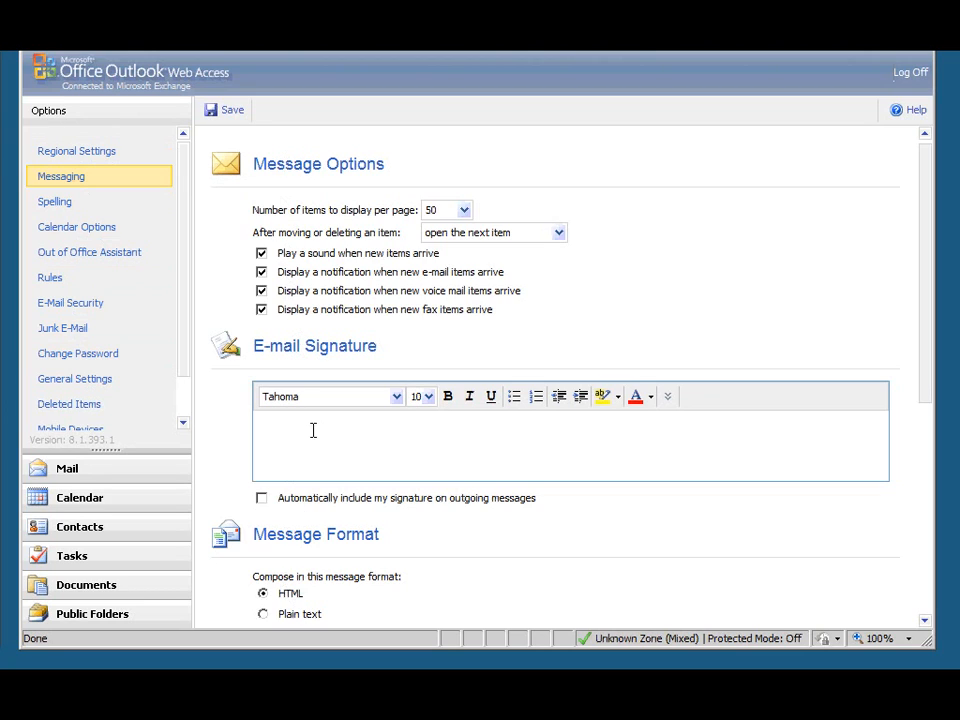
{"action": "mouse_move", "coordinate": [336, 370]}
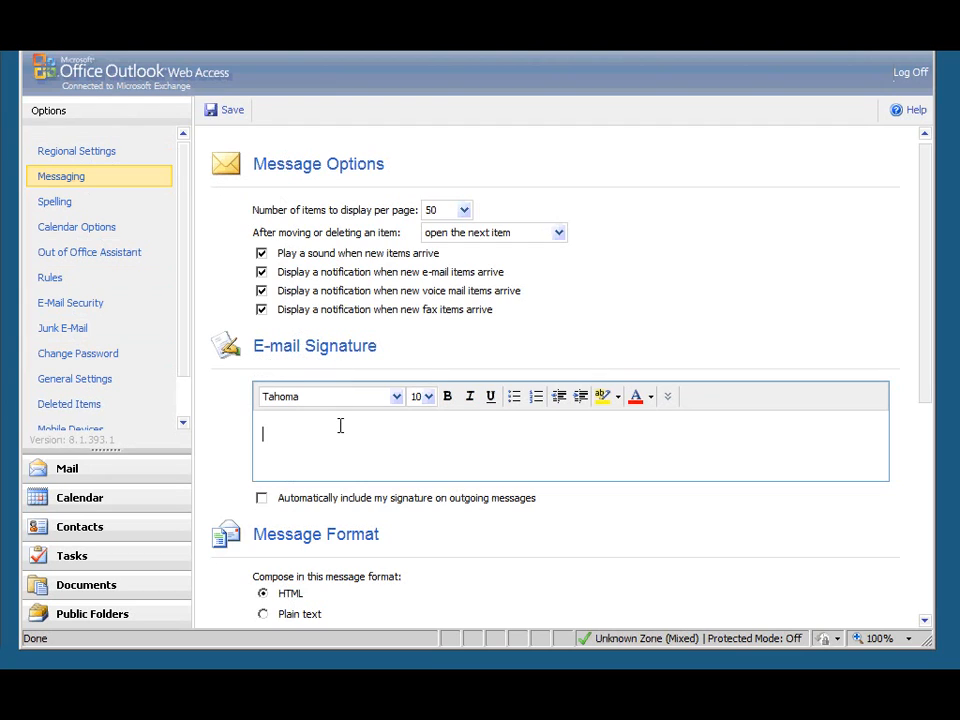
Step: Enter the signature 'Arthur Dent' with 'Class 7a' on the next line
{"action": "type", "text": "A"}
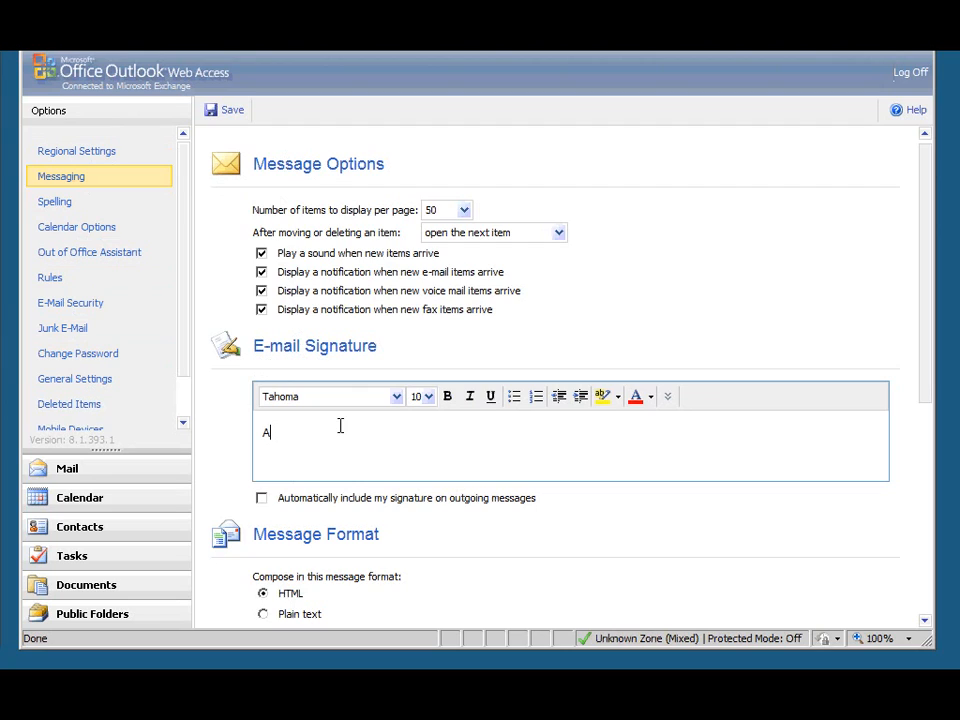
{"action": "type", "text": "rthur"}
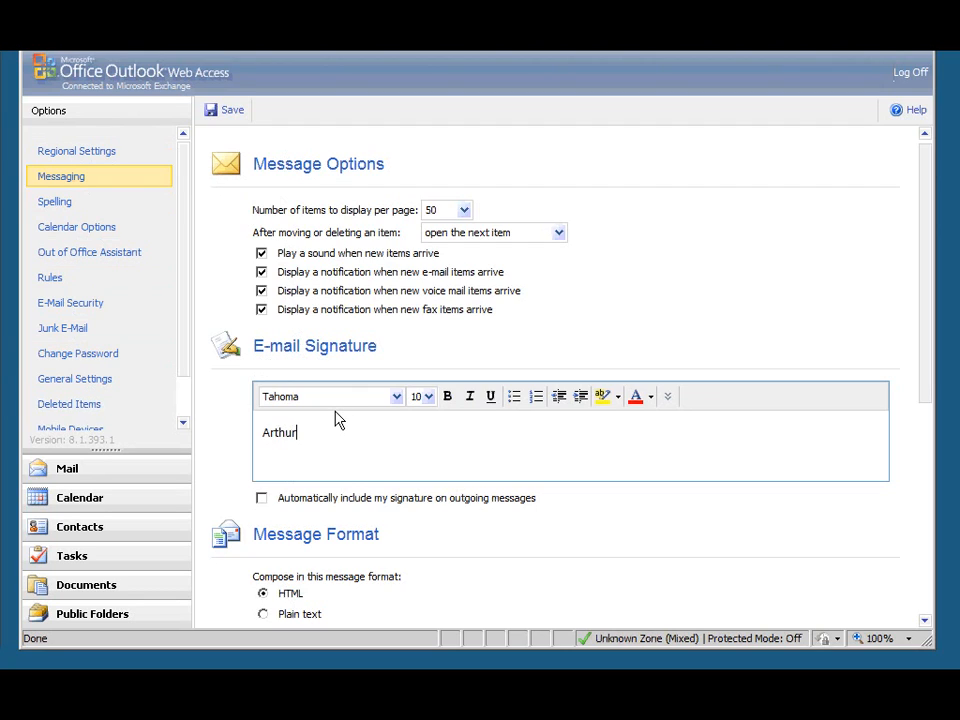
{"action": "type", "text": "Den"}
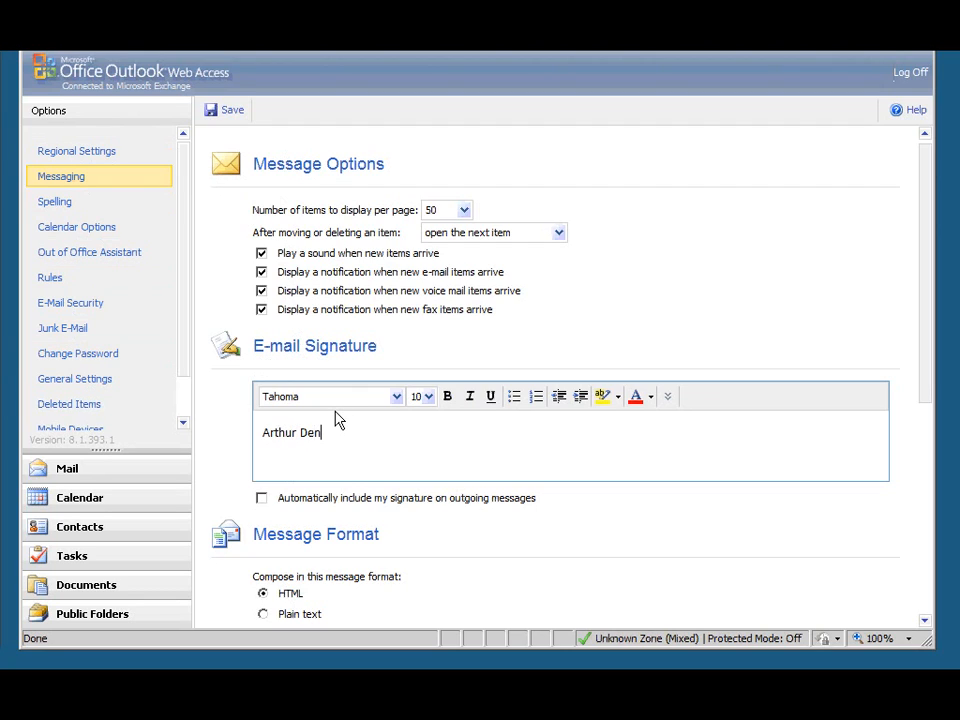
{"action": "type", "text": "t"}
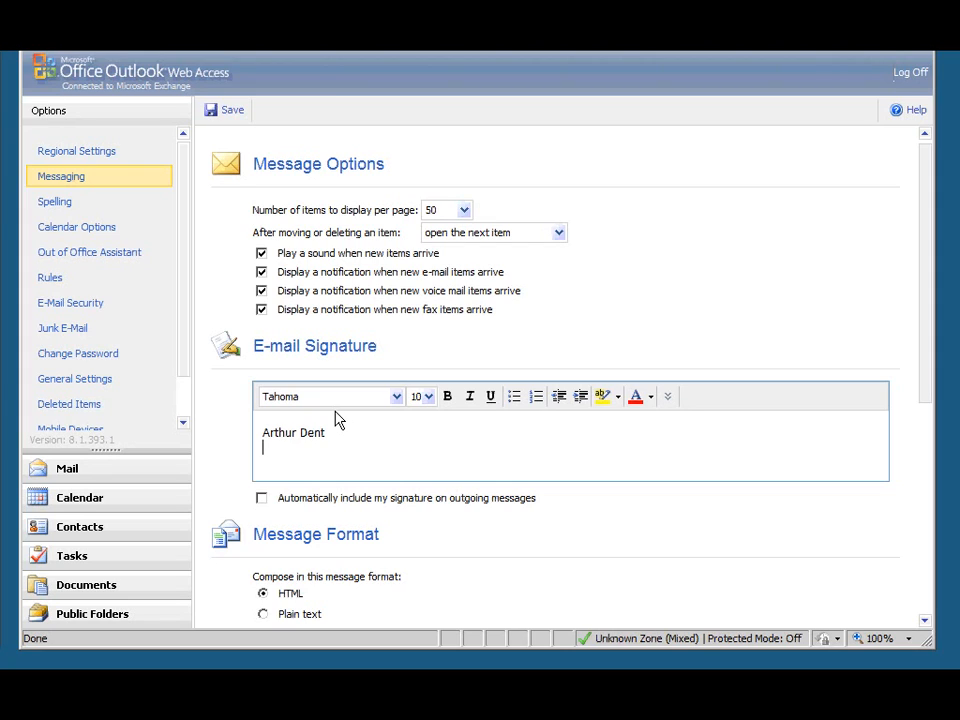
{"action": "type", "text": "Clas"}
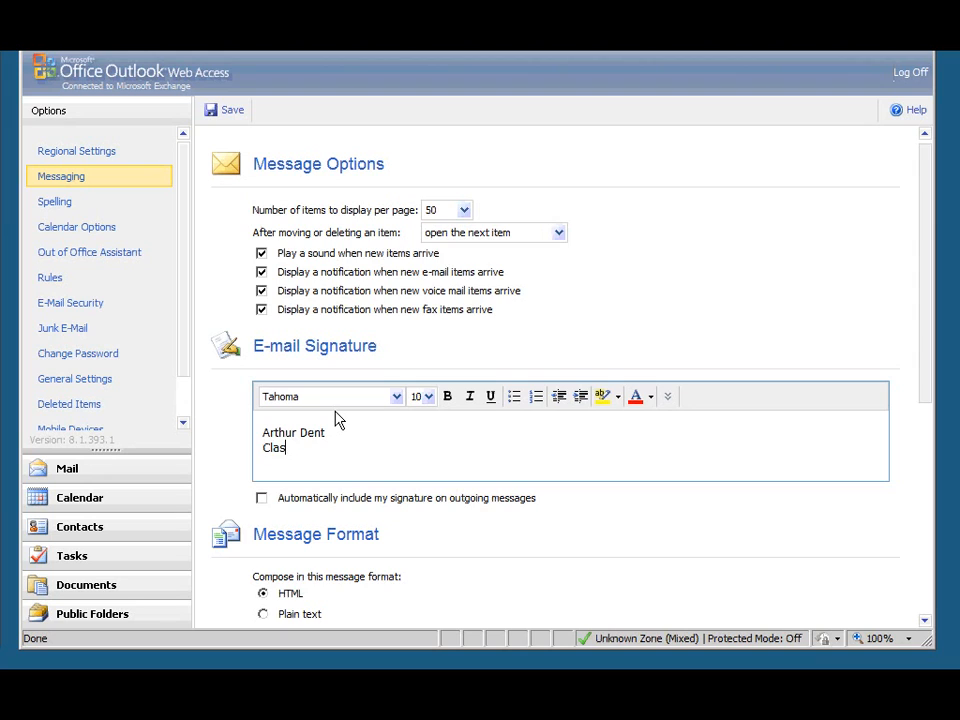
{"action": "type", "text": "s 7"}
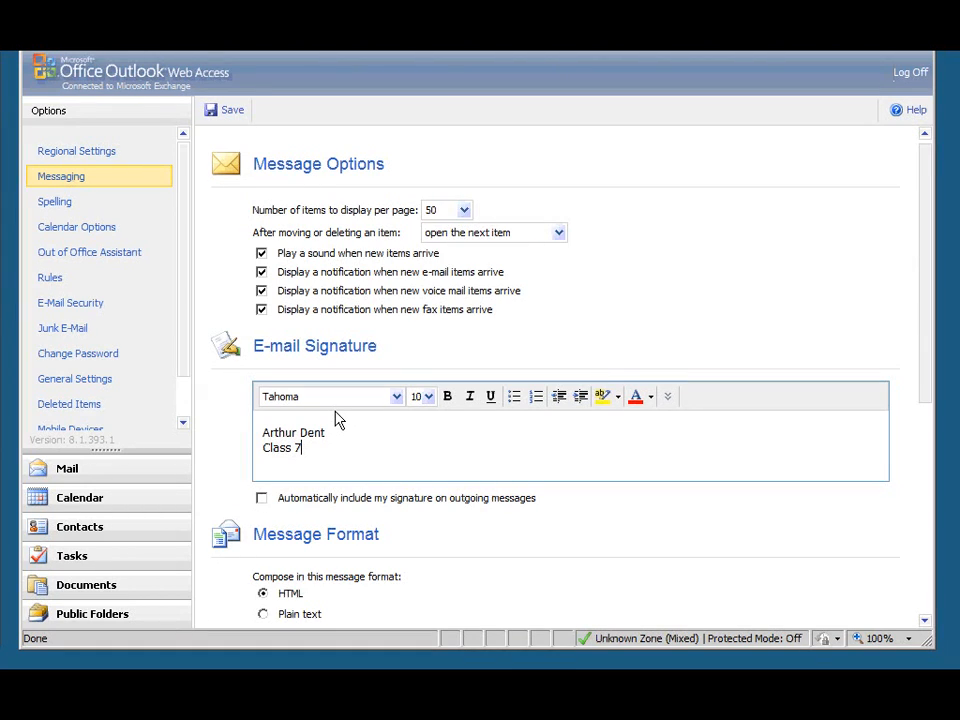
{"action": "type", "text": "a"}
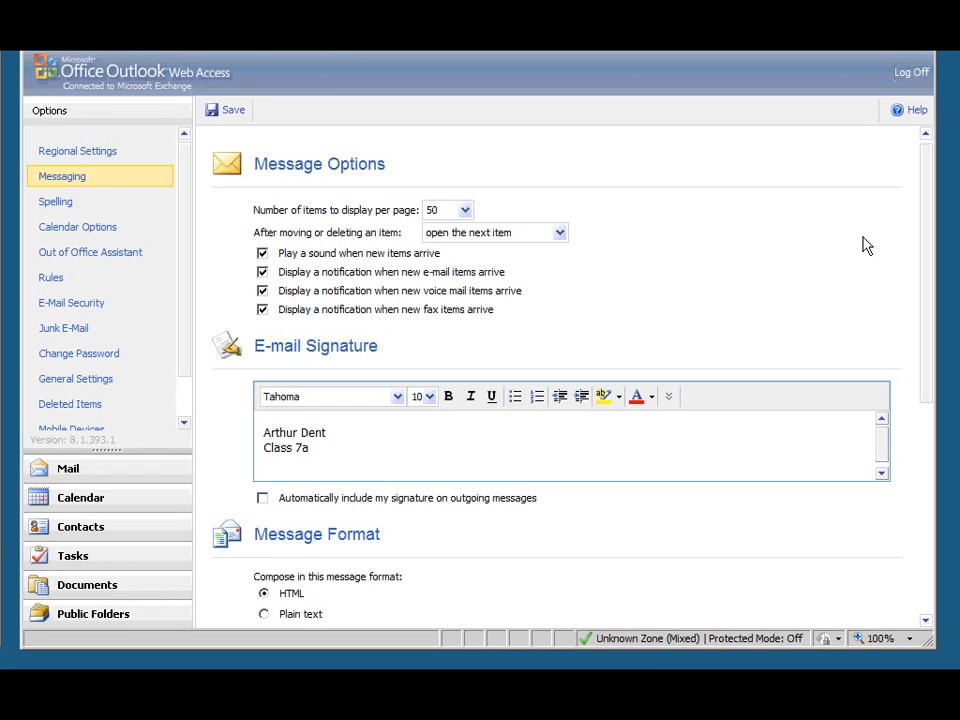
{"action": "mouse_move", "coordinate": [316, 508]}
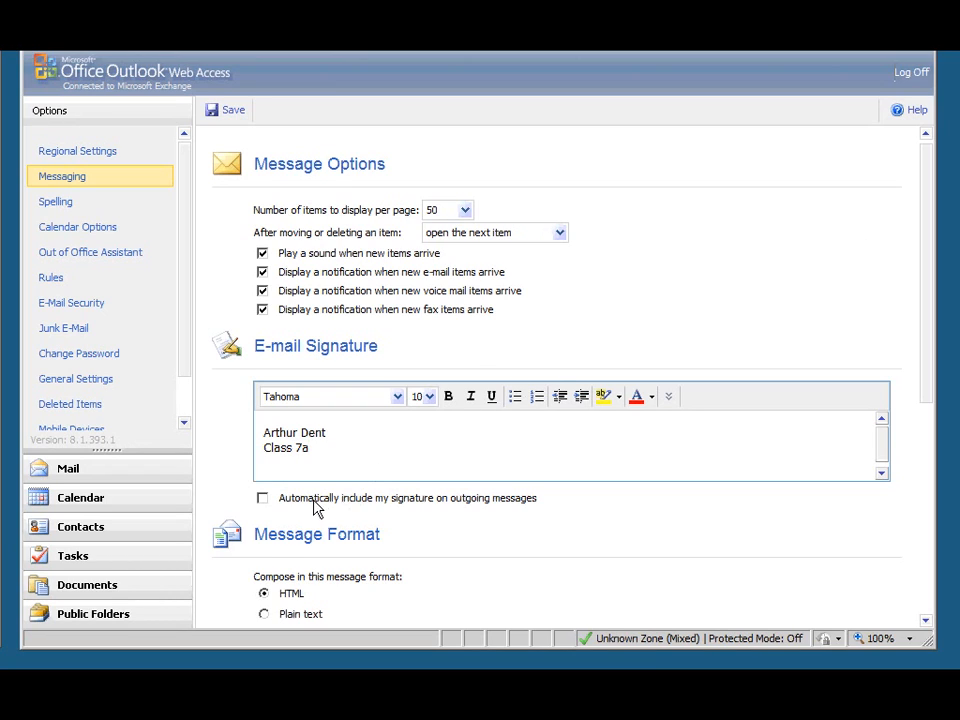
{"action": "mouse_move", "coordinate": [440, 520]}
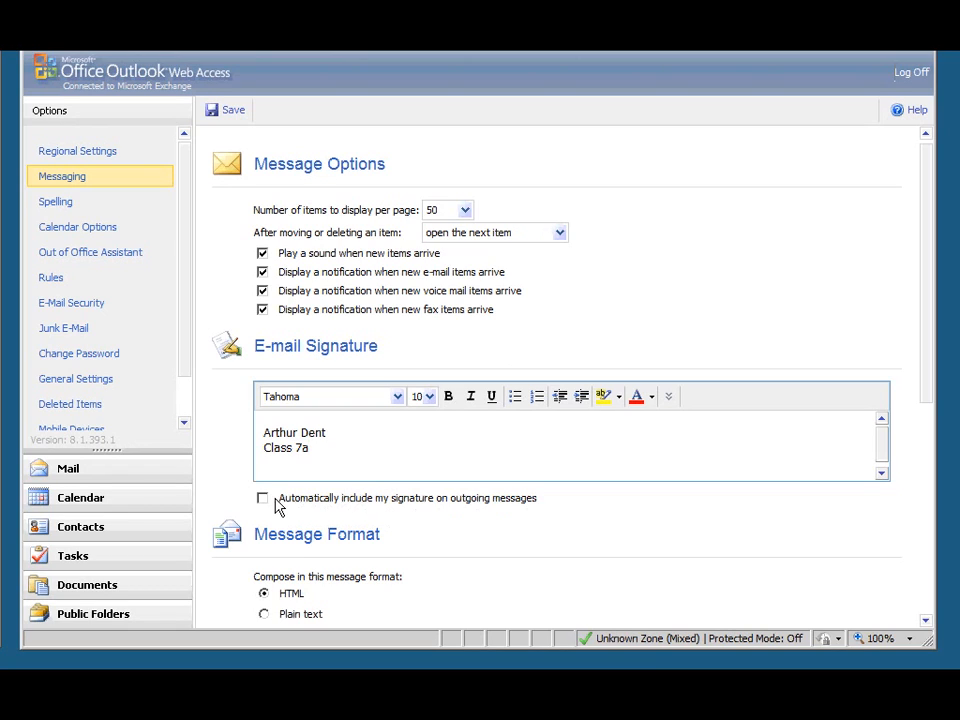
Step: Turn on automatic signature inclusion for outgoing messages and save
{"action": "left_click", "coordinate": [262, 497]}
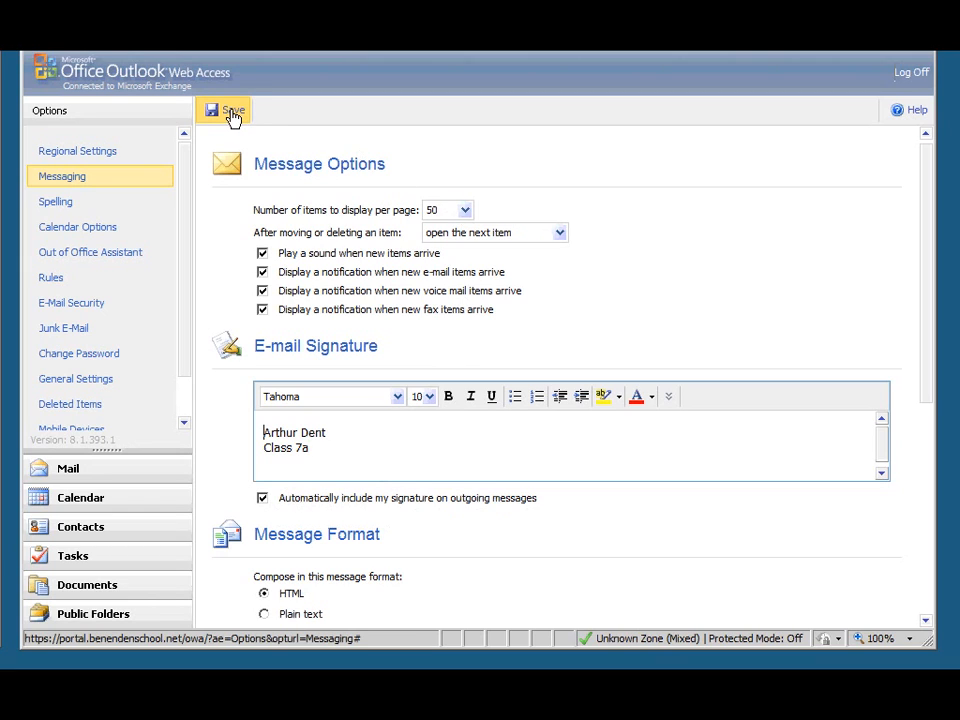
{"action": "left_click", "coordinate": [230, 110]}
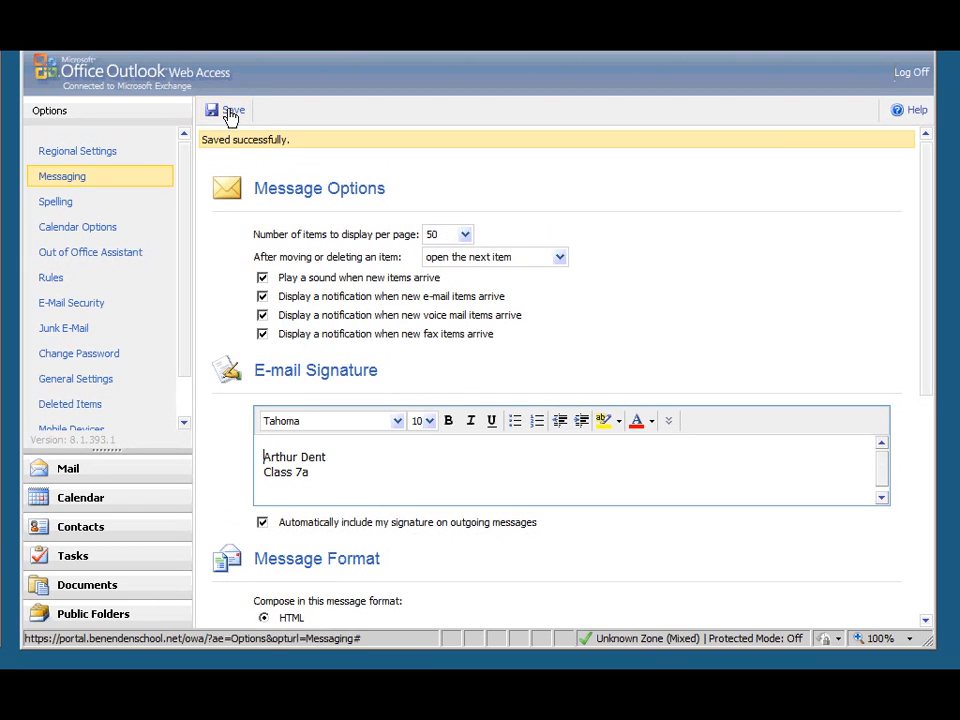
{"action": "mouse_move", "coordinate": [281, 157]}
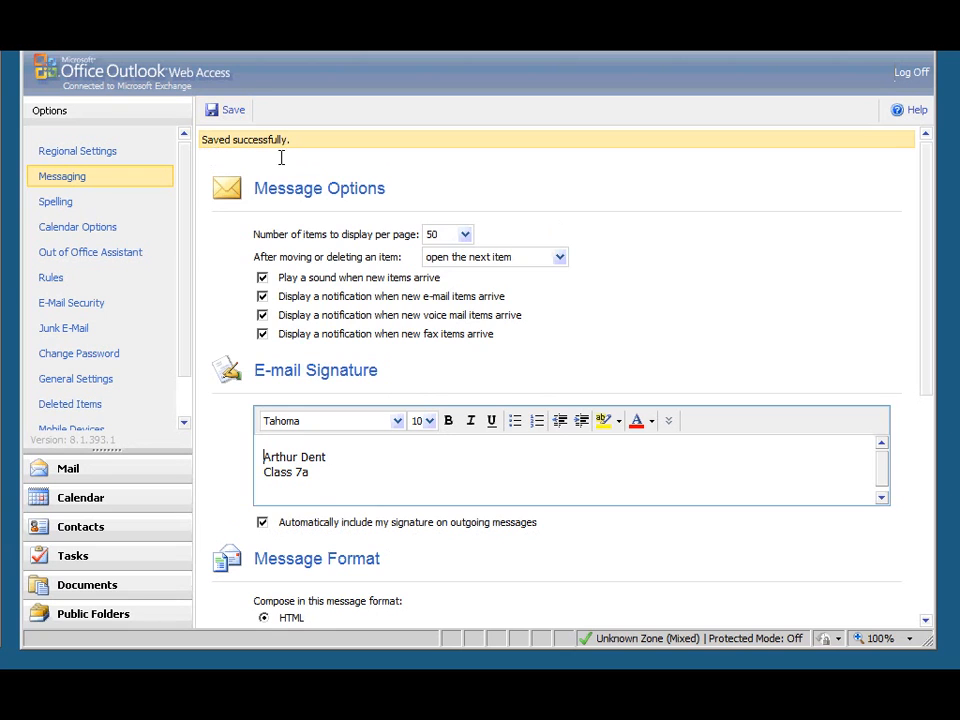
Step: Return to the inbox via Mail and start a new message
{"action": "left_click", "coordinate": [67, 468]}
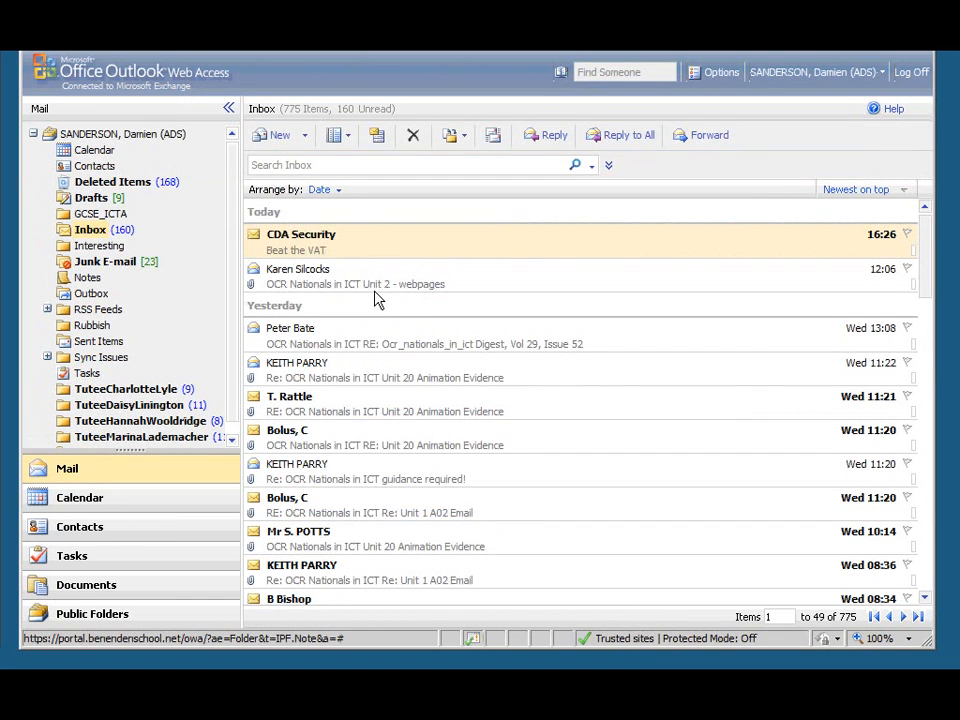
{"action": "mouse_move", "coordinate": [296, 164]}
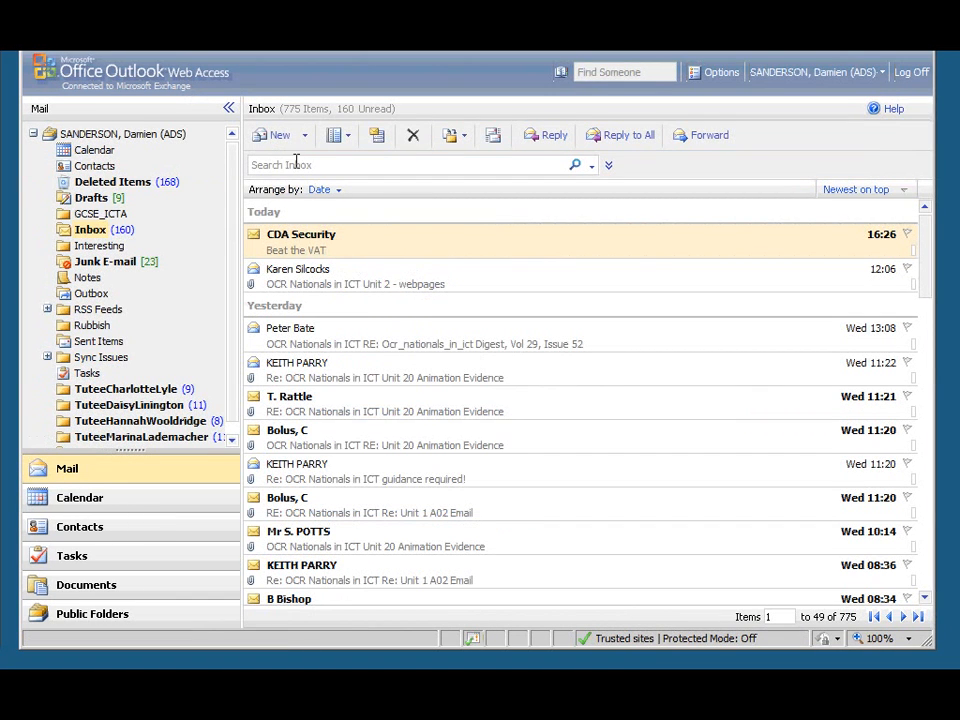
{"action": "left_click", "coordinate": [272, 135]}
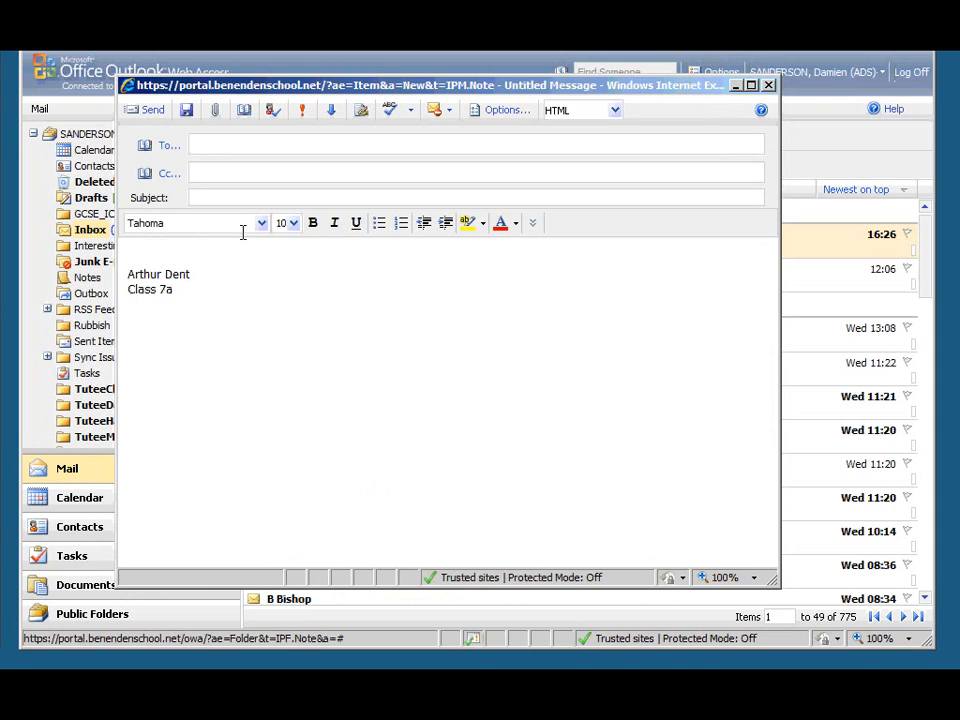
Step: Address the message to yourself with subject 'test' and body 'This is a test'
{"action": "type", "text": "ANDERSON, Damien (ADS"}
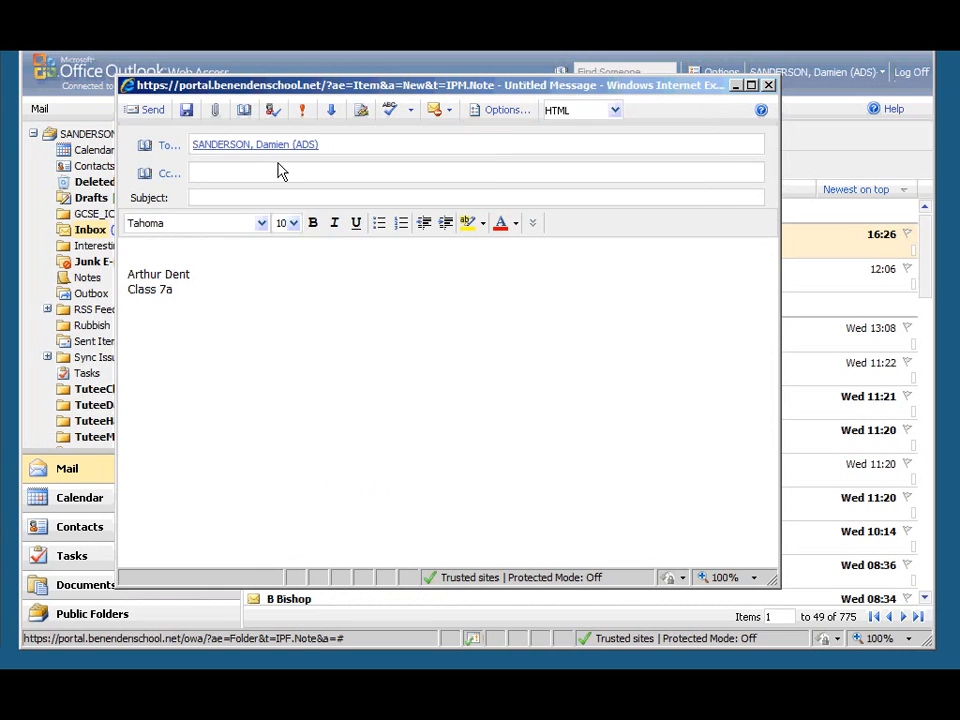
{"action": "type", "text": "test"}
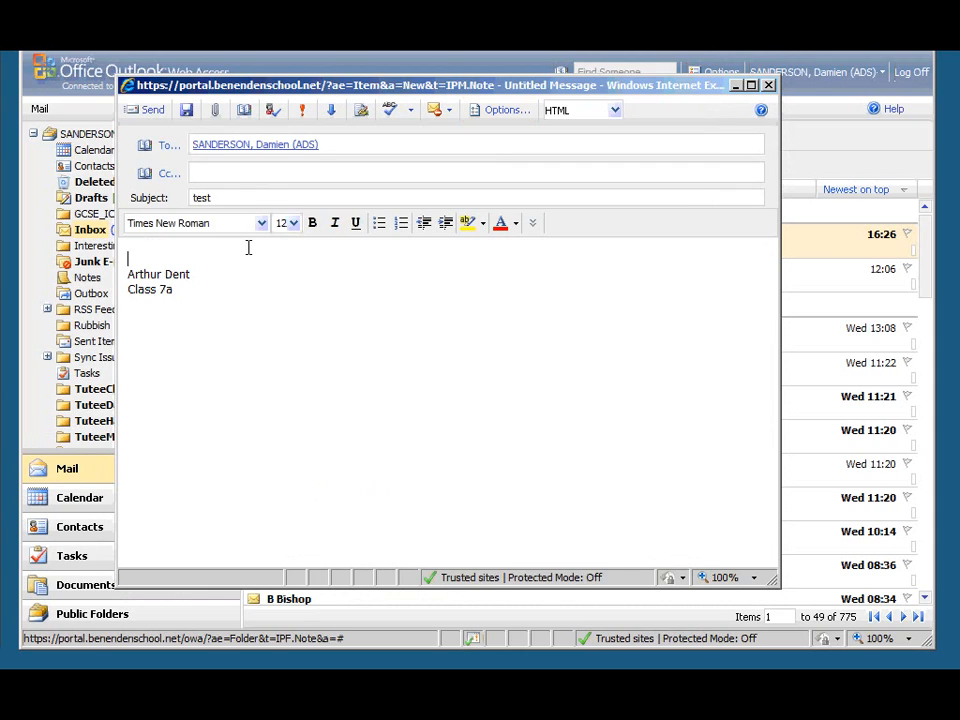
{"action": "type", "text": "This is a t"}
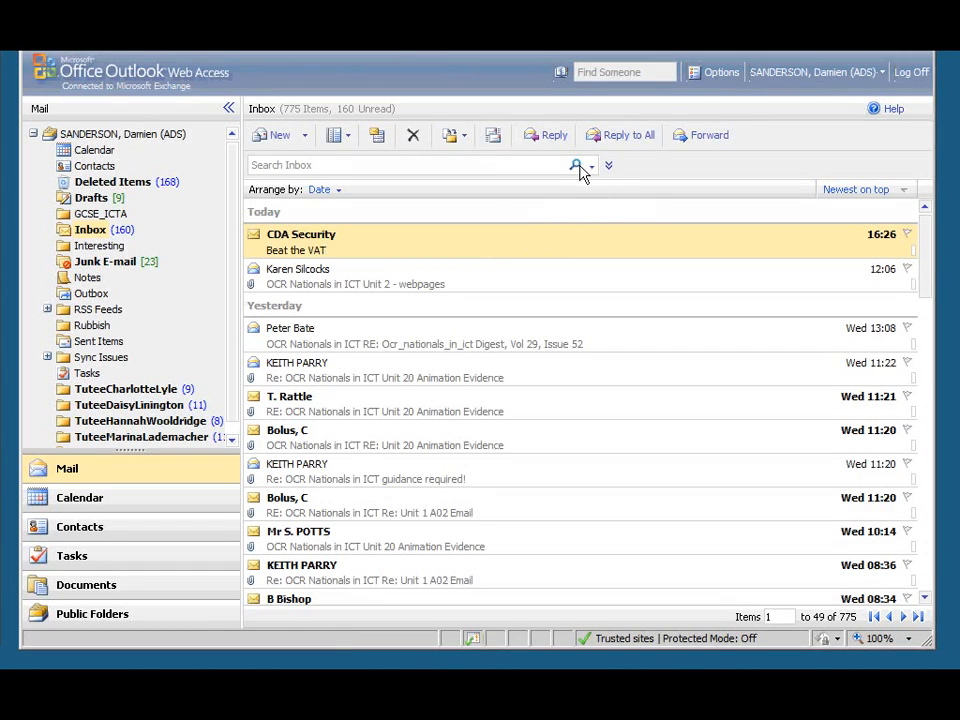
Step: Check Messages to fetch the arrived 'test' message
{"action": "left_click", "coordinate": [492, 135]}
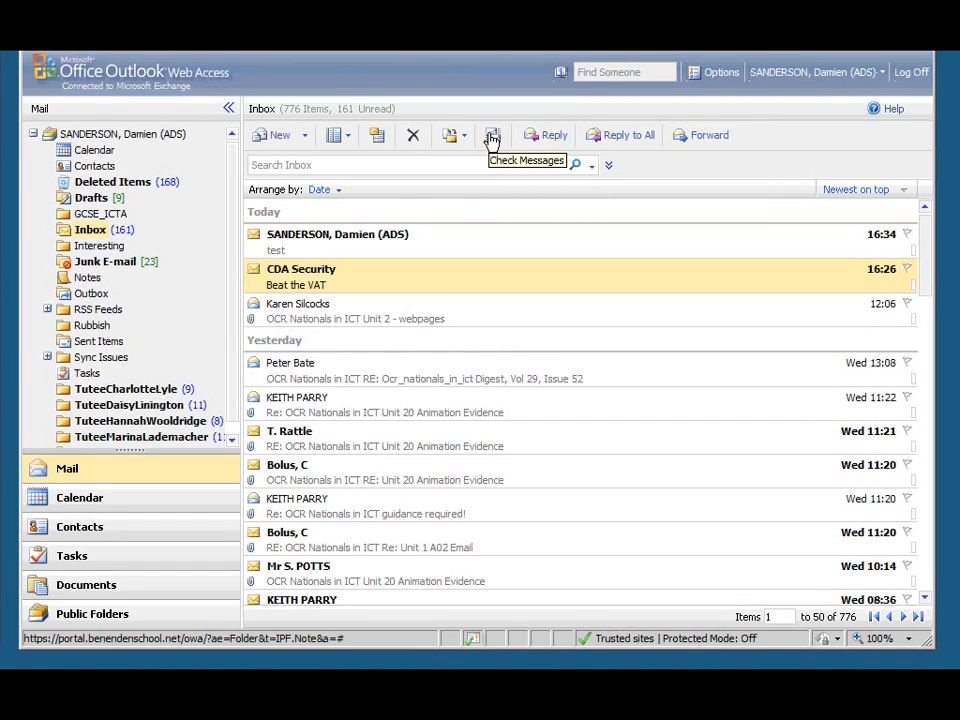
{"action": "mouse_move", "coordinate": [323, 248]}
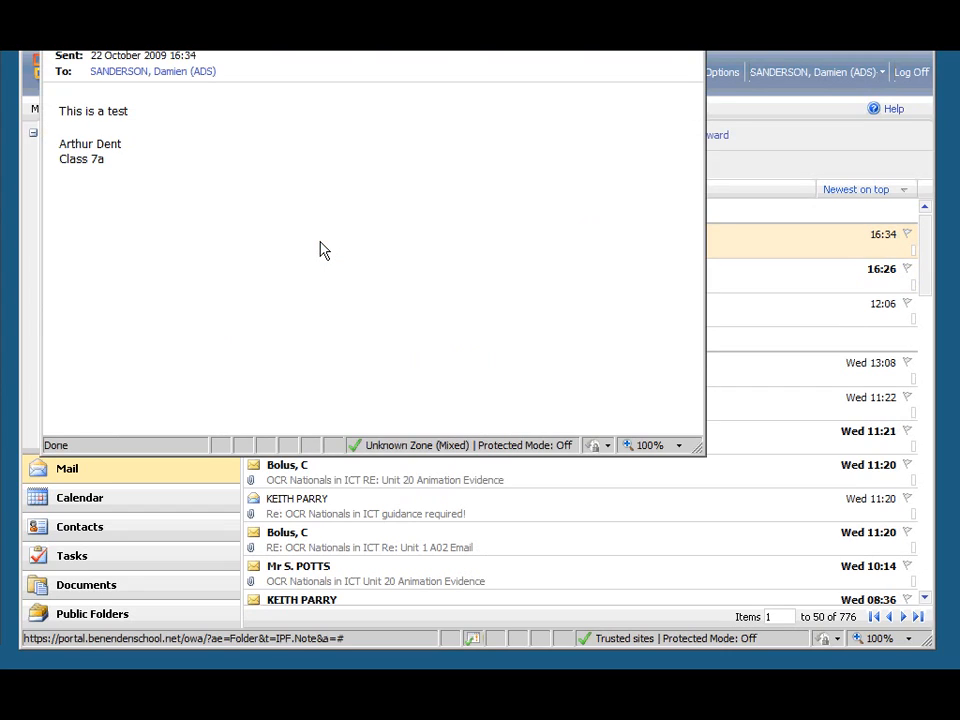
{"action": "mouse_move", "coordinate": [138, 157]}
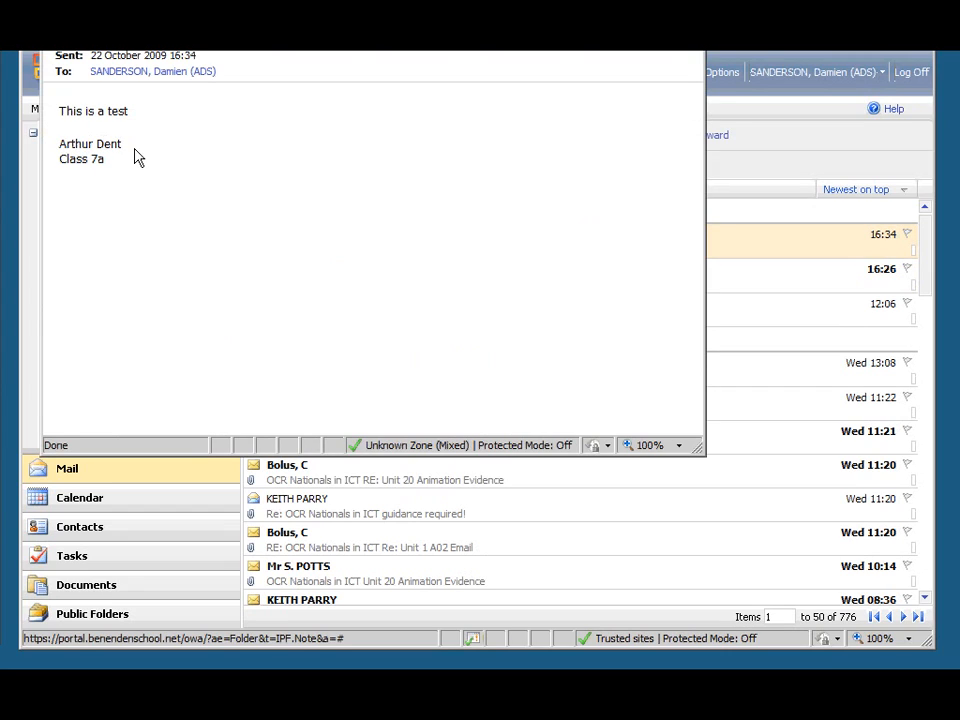